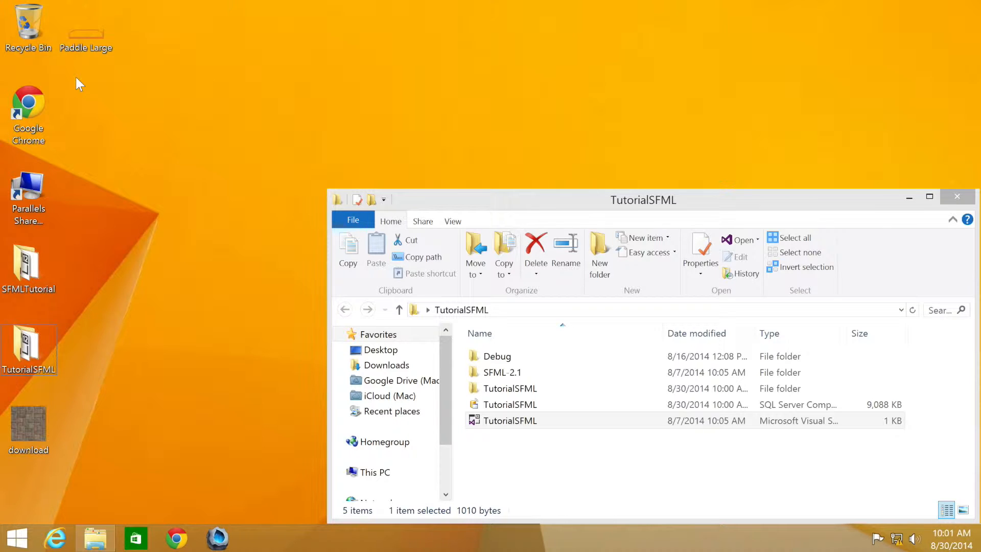
Step: Open the TutorialSFML .sln solution from File Explorer in Visual Studio
left_click(511, 420)
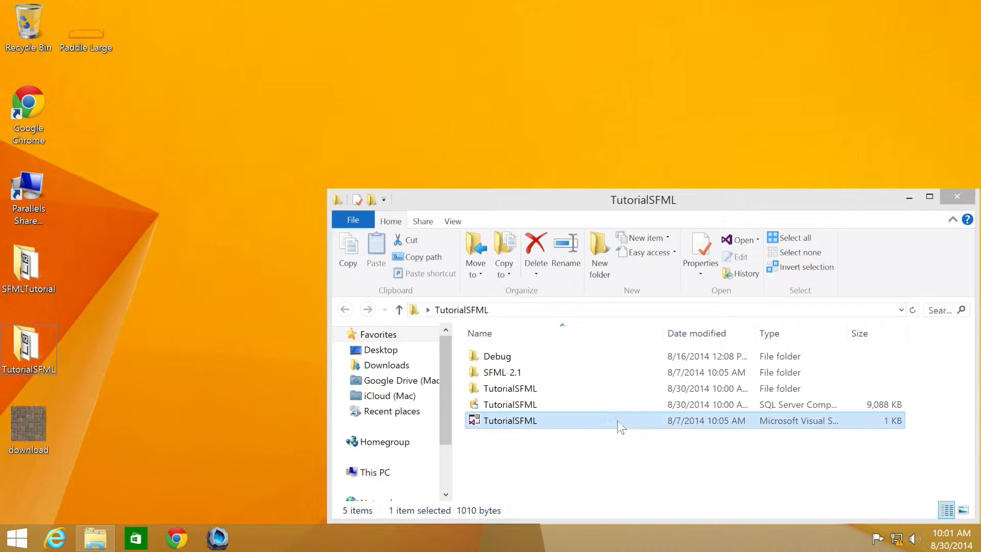
double_click(510, 420)
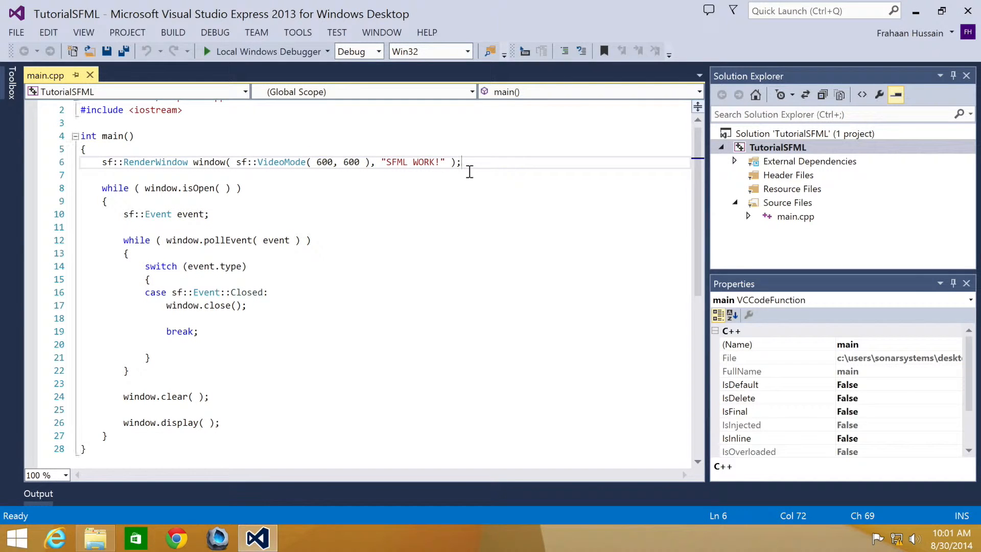
Step: Declare sf::ConvexShape shape; in main below the window line
type("s")
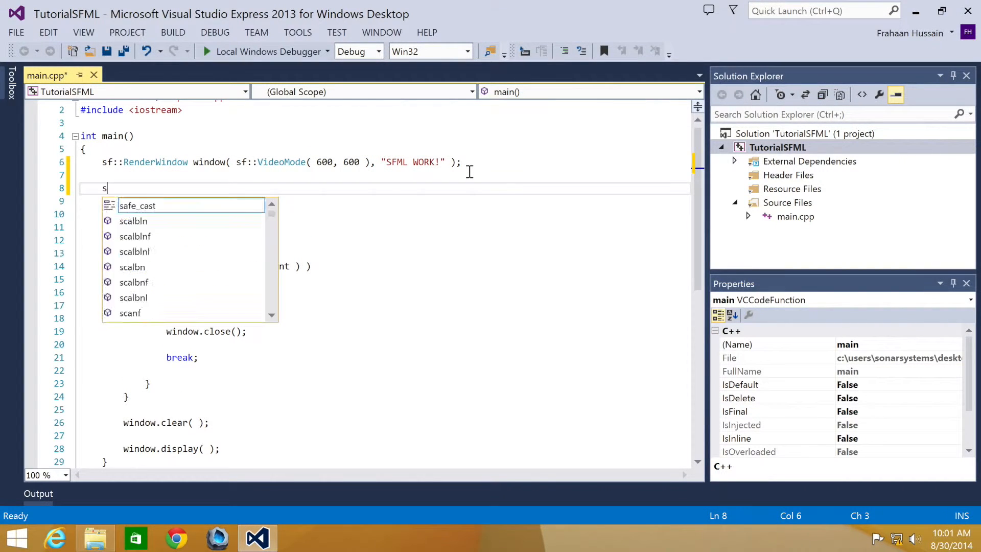
type("f::convexShape")
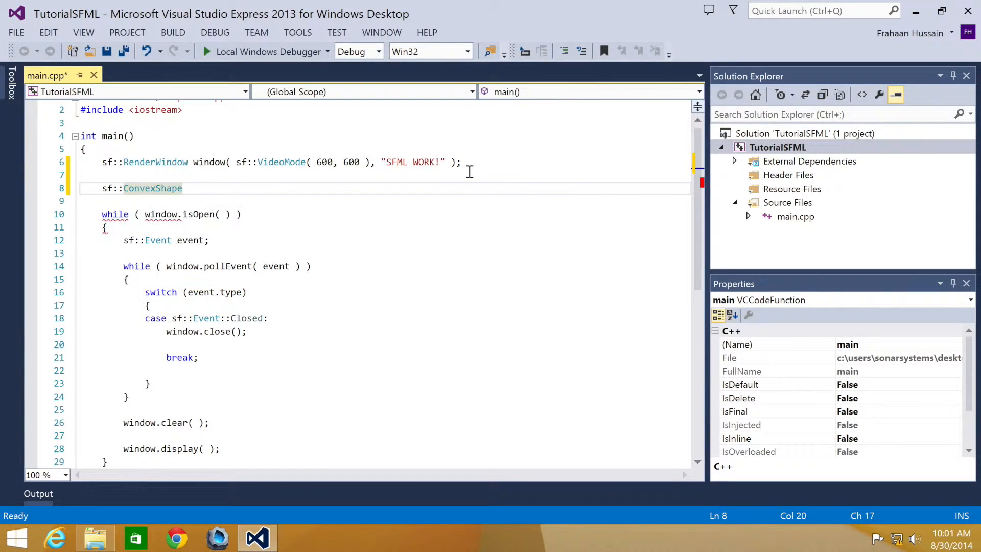
type("sh")
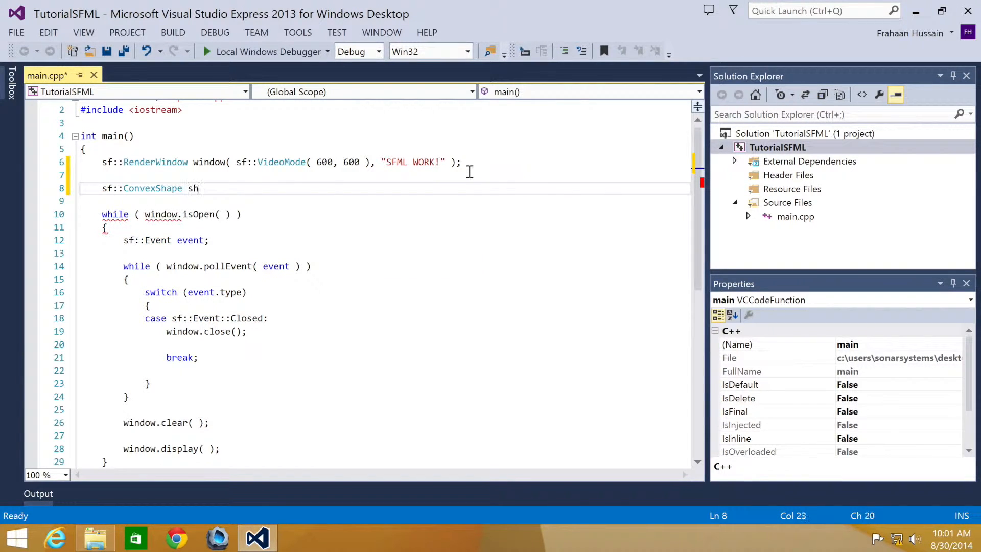
type("ape;")
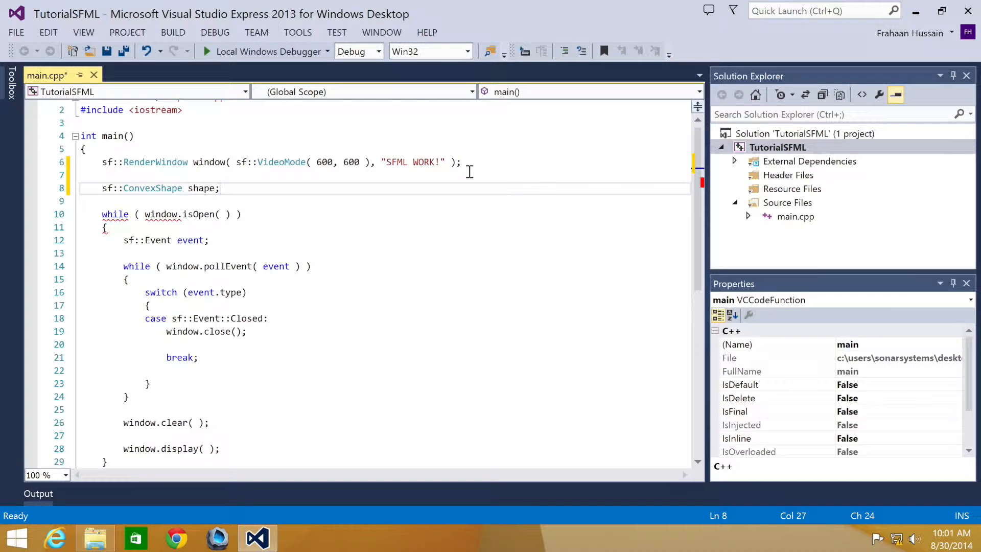
key("enter")
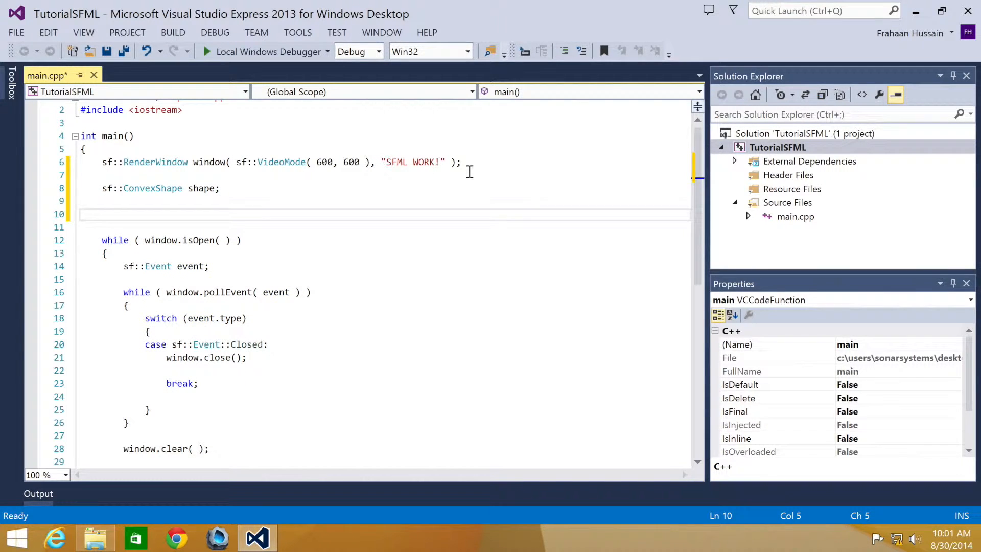
Step: Add a shape point-count call passing 6 and begin the next shape call
type("shap")
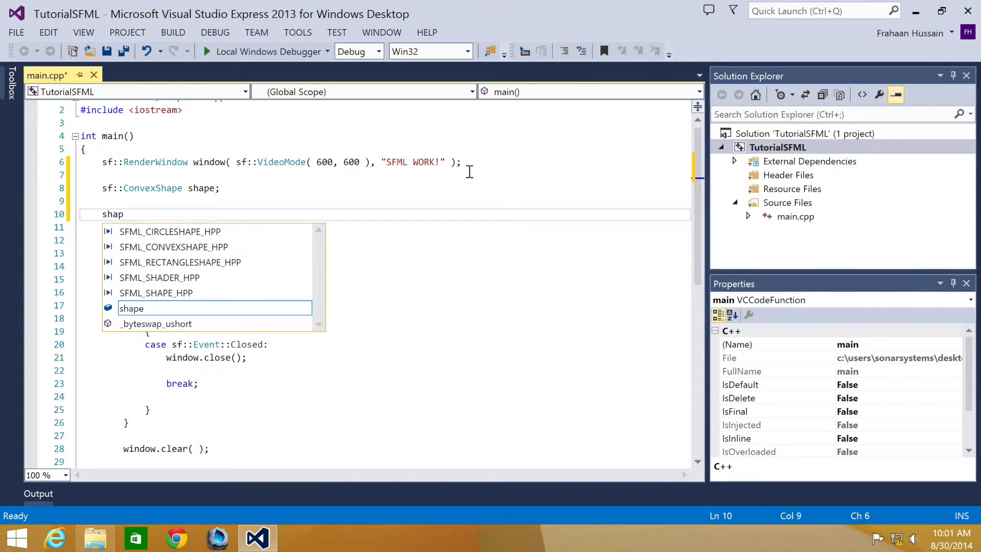
type("e.setpoin")
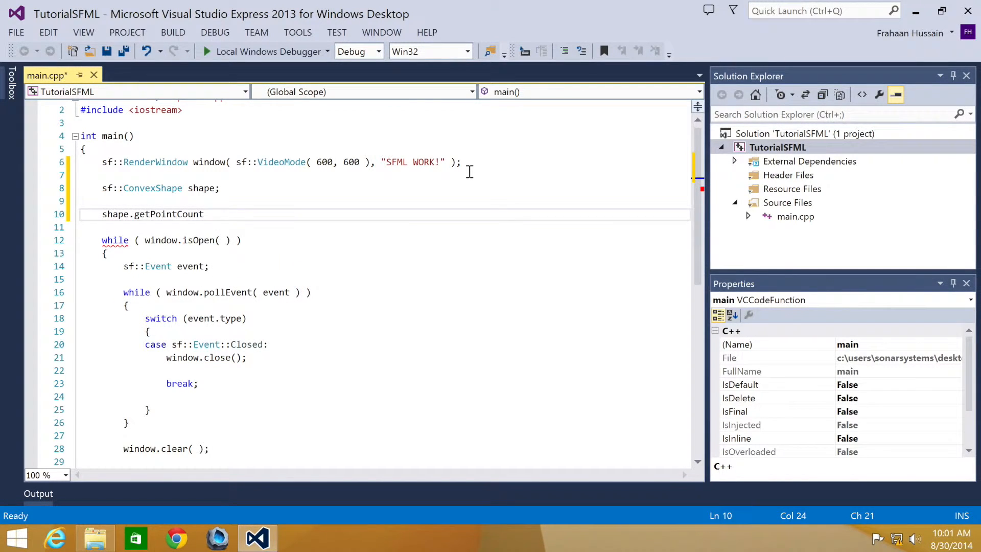
type("(6);")
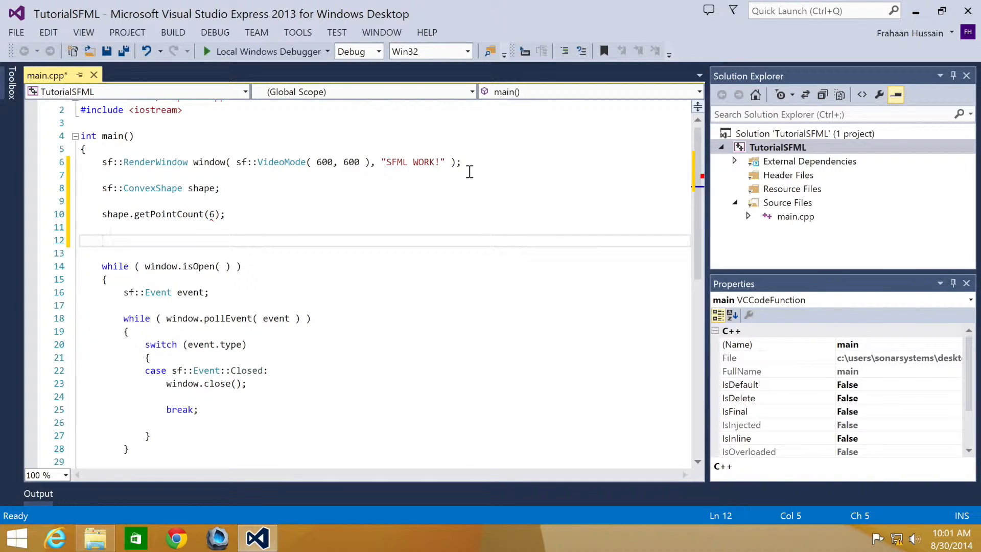
type("shape.setPoint();")
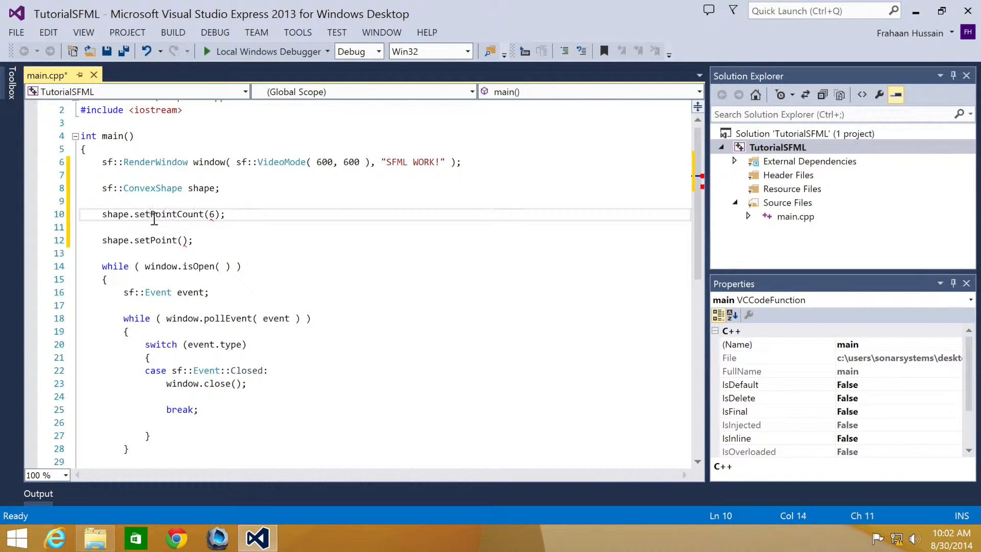
Step: Fix the call to setPointCount(6) and set point 0 to sf::Vector2f(40, 70)
double_click(168, 213)
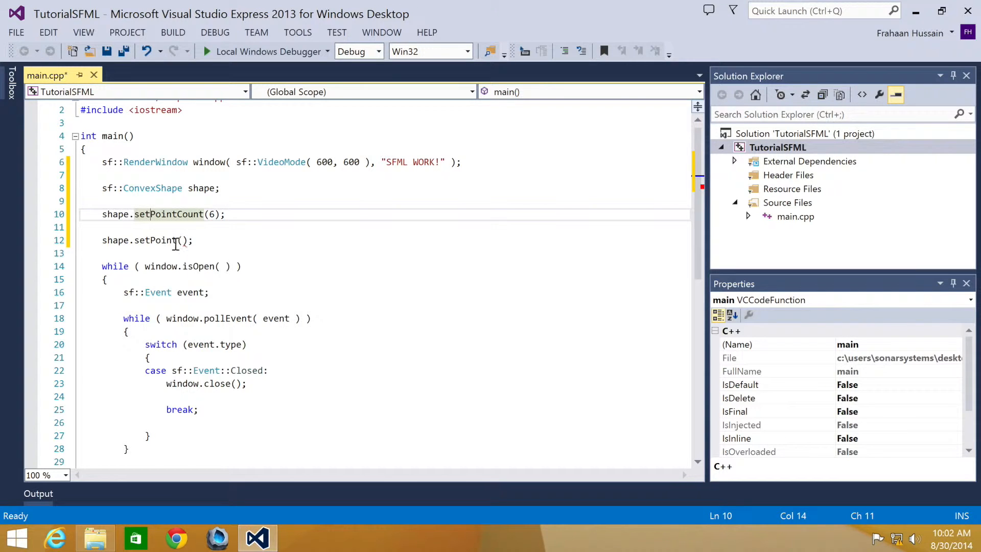
left_click(181, 240)
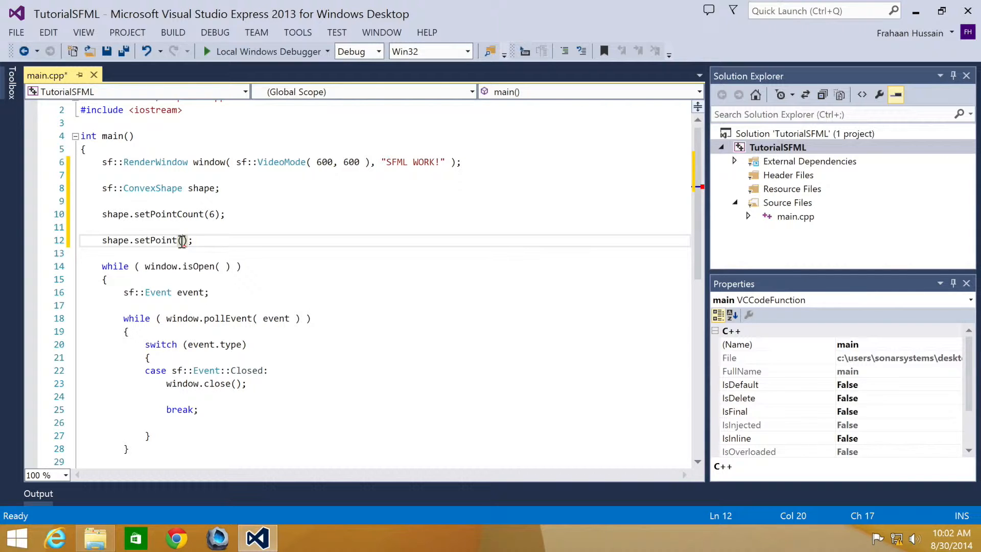
type("0, s")
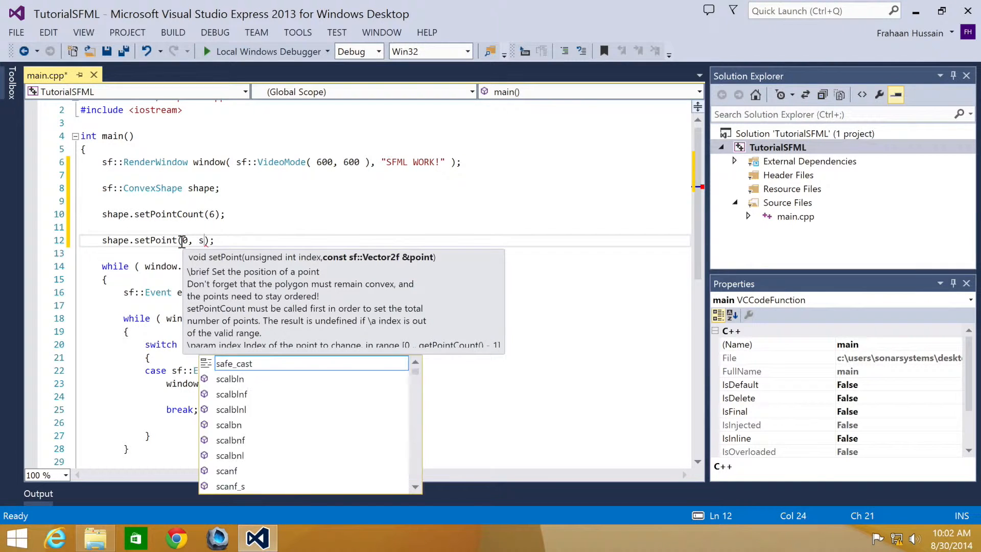
type("f::vector2f(")
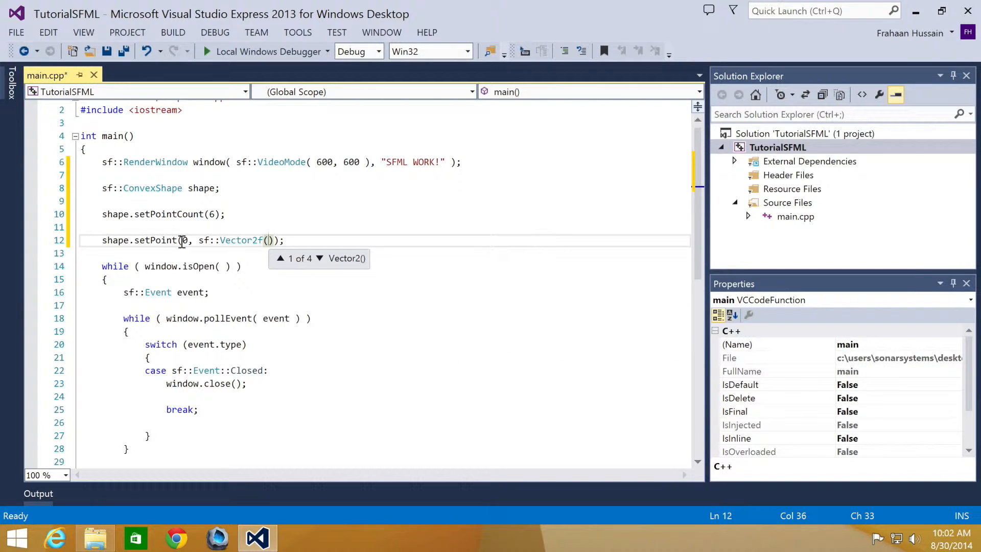
type("40, 70")
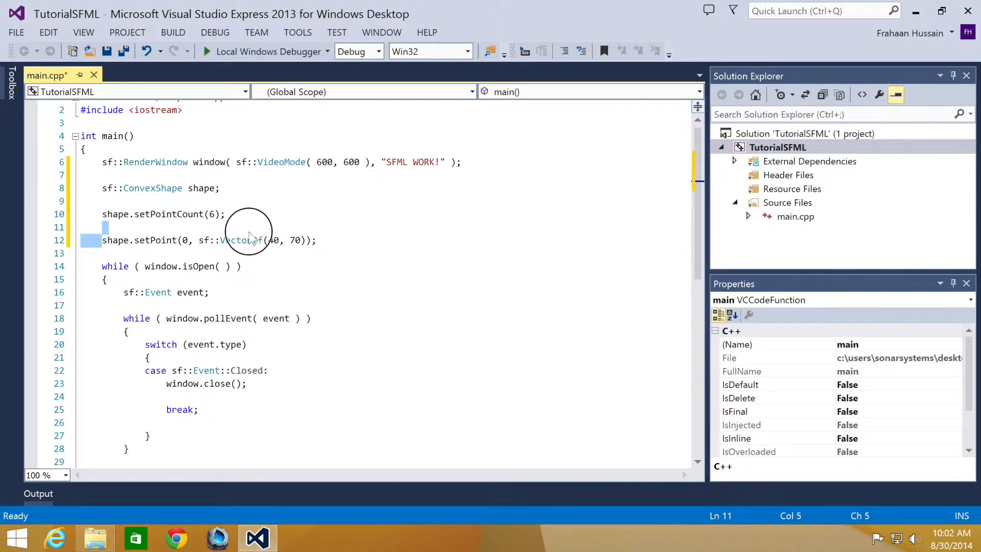
Step: Duplicate the setPoint line and give point 3 coordinates (350, 300)
left_click(318, 239)
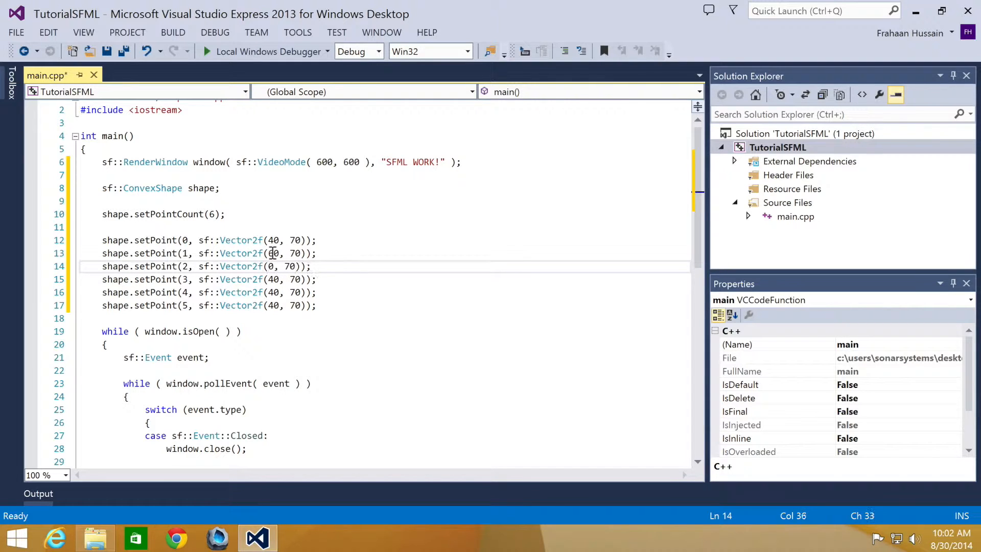
type("200")
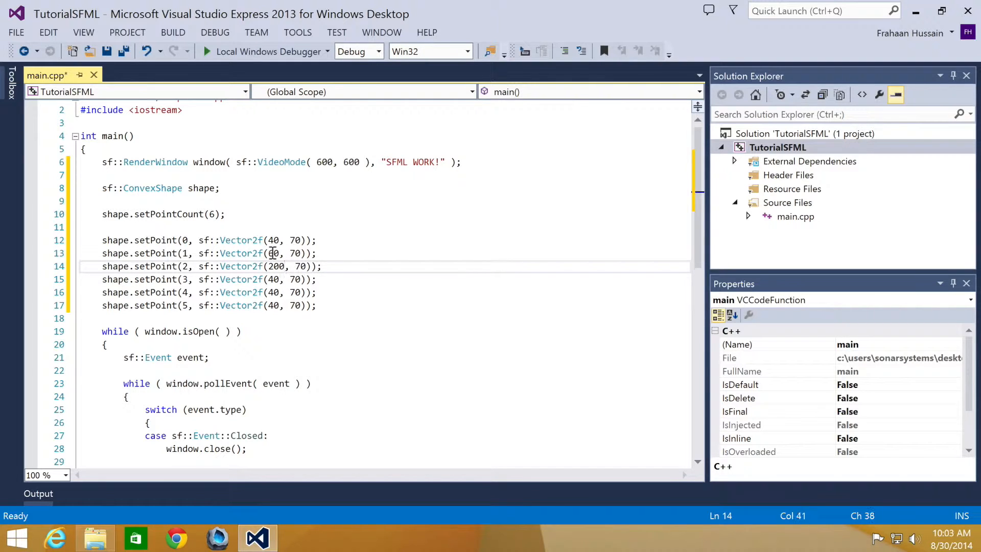
type("200")
left_click(385, 279)
type("35")
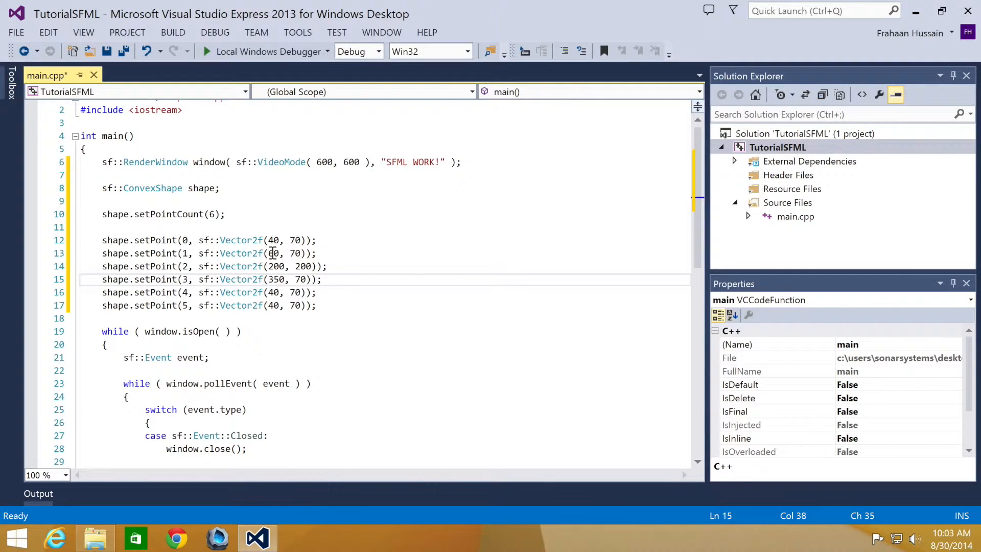
type("300")
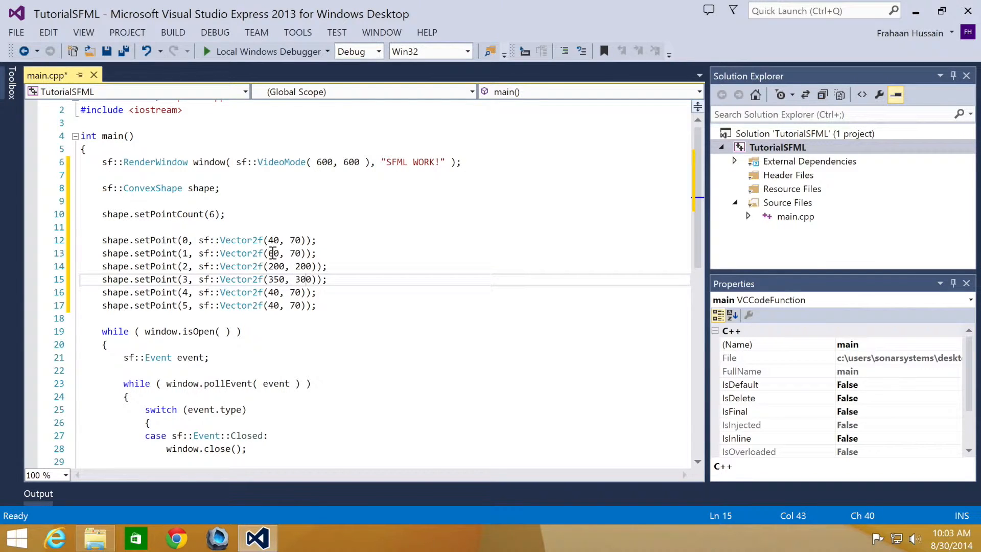
Step: Set point 4 to (300, 450) and point 5 to (320, 500)
left_click(278, 293)
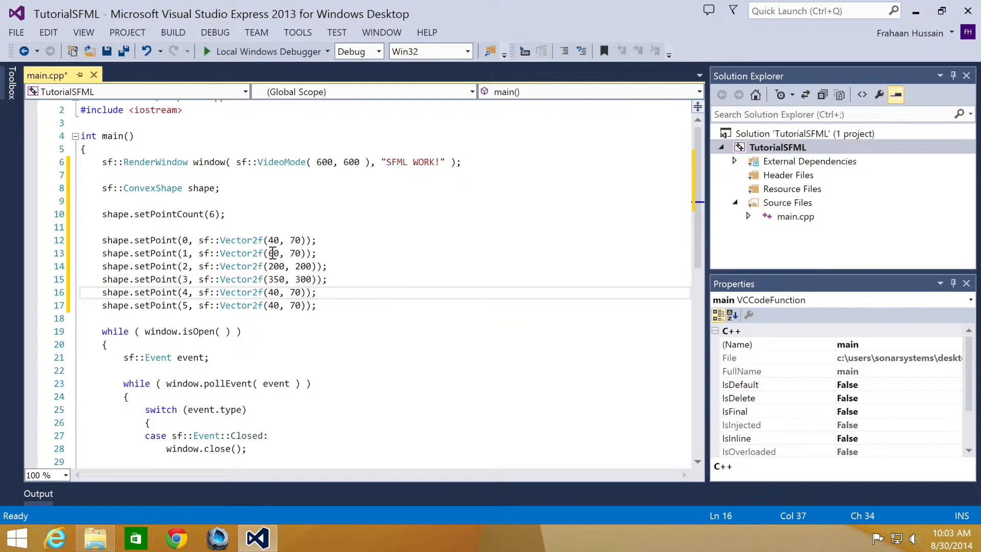
type("300")
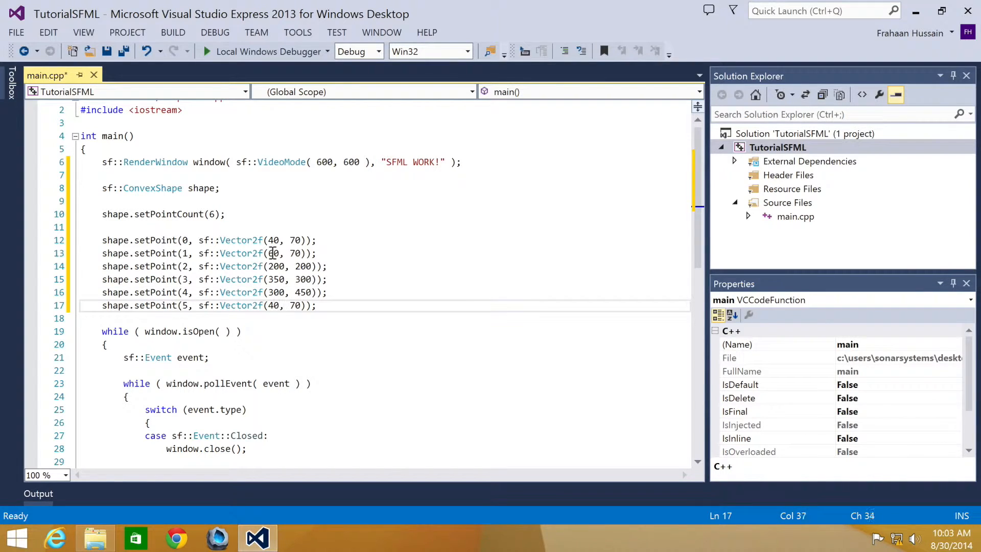
type("32")
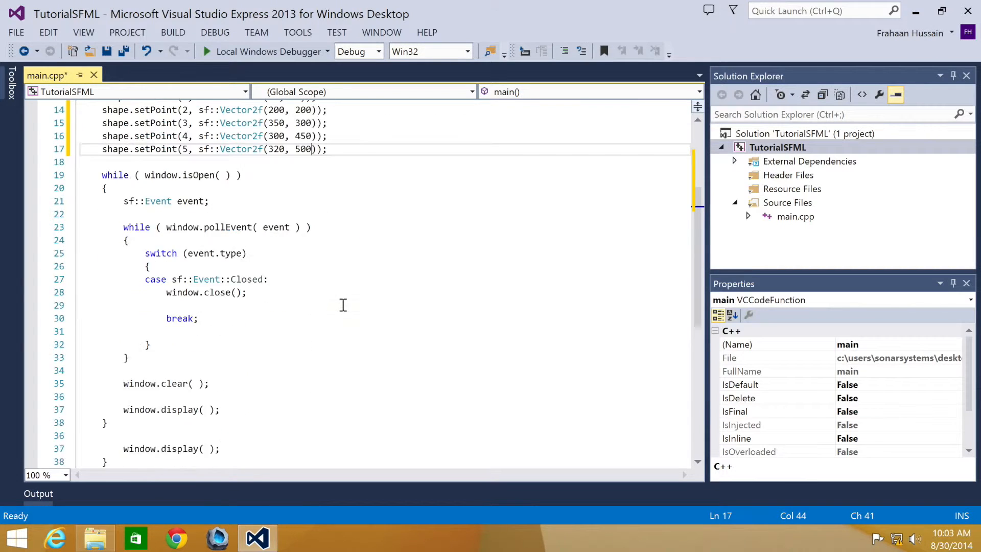
Step: Add window.draw(shape); between window.clear() and window.display()
scroll("down", 3)
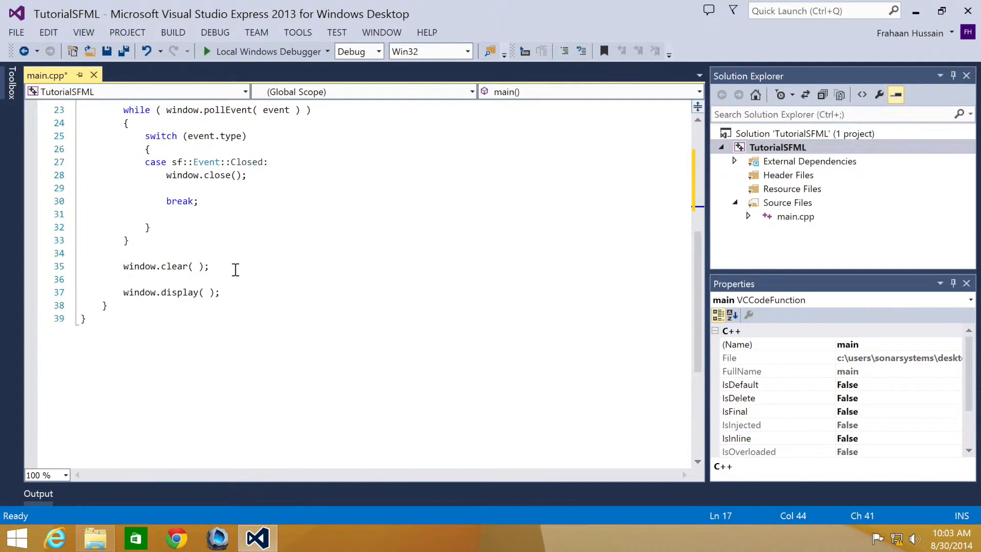
type("windo")
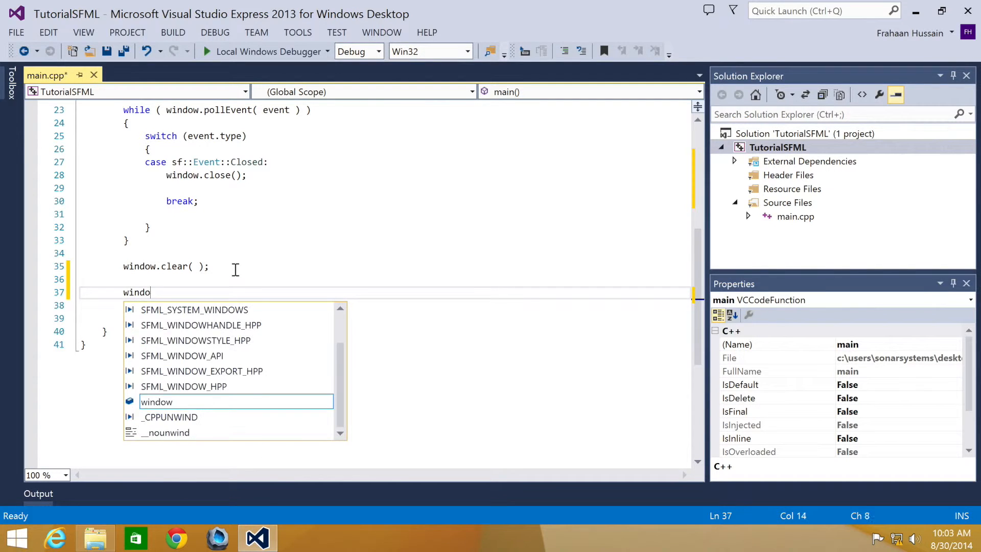
type("w.draw();")
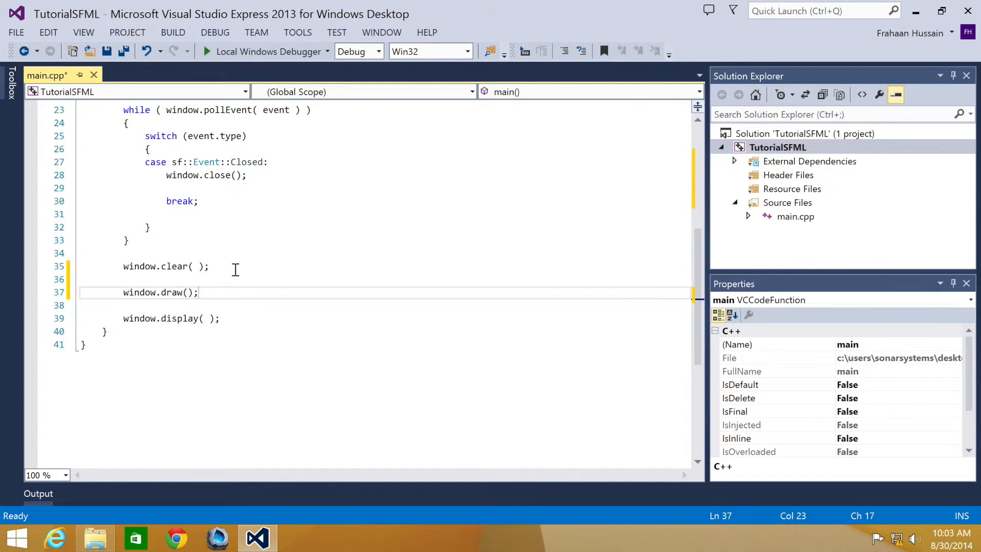
type("shape")
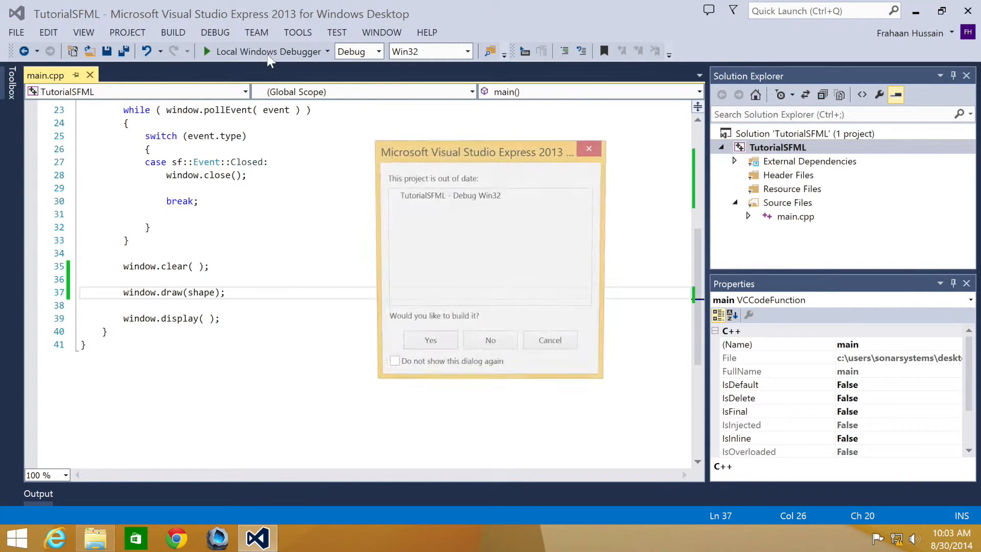
Step: Build the out-of-date project, view the SFML WORK! window, and return to the editor
left_click(430, 340)
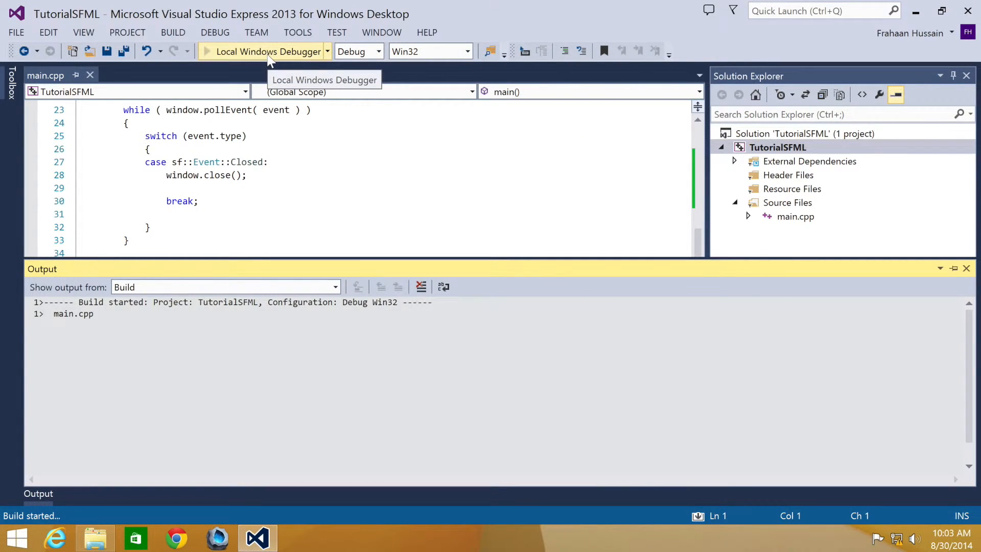
left_click(268, 52)
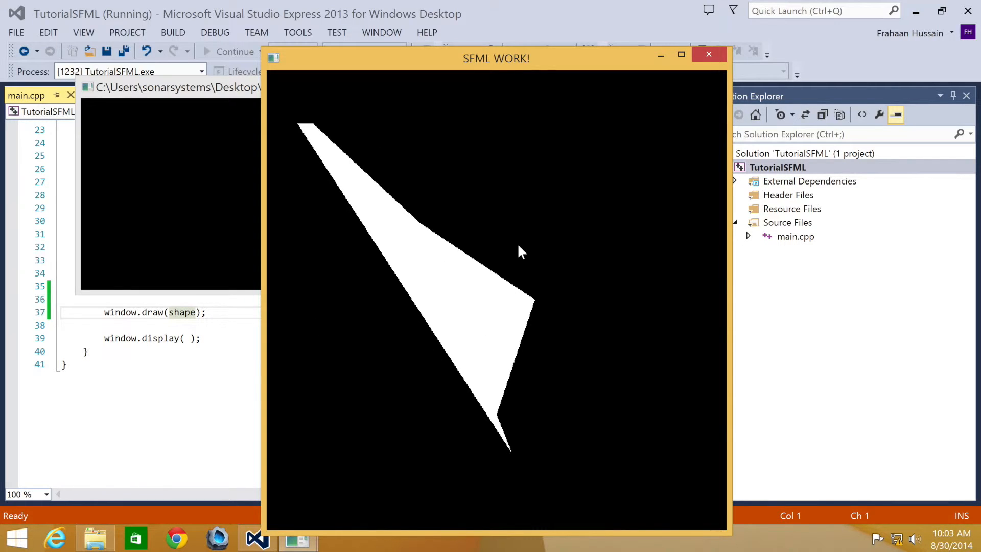
mouse_move(495, 281)
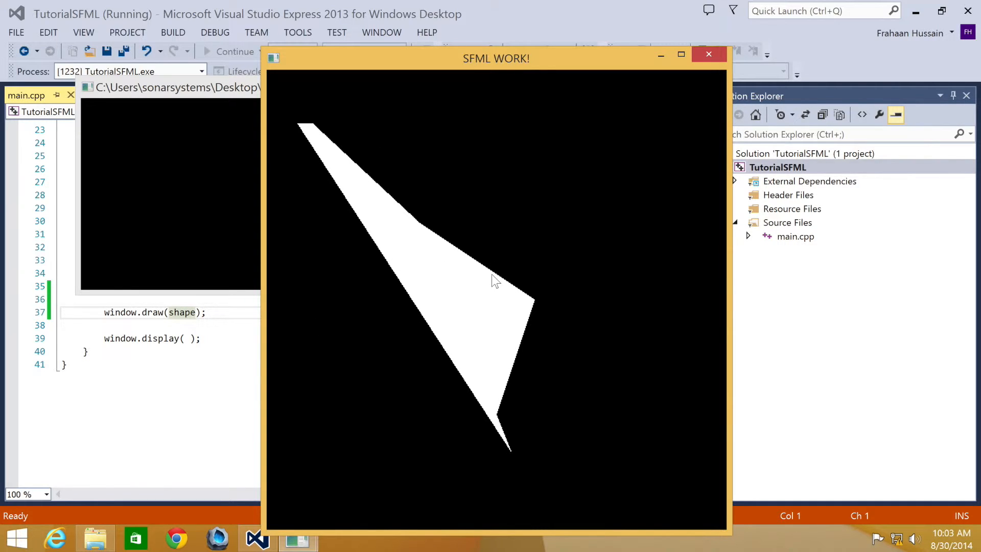
mouse_move(545, 298)
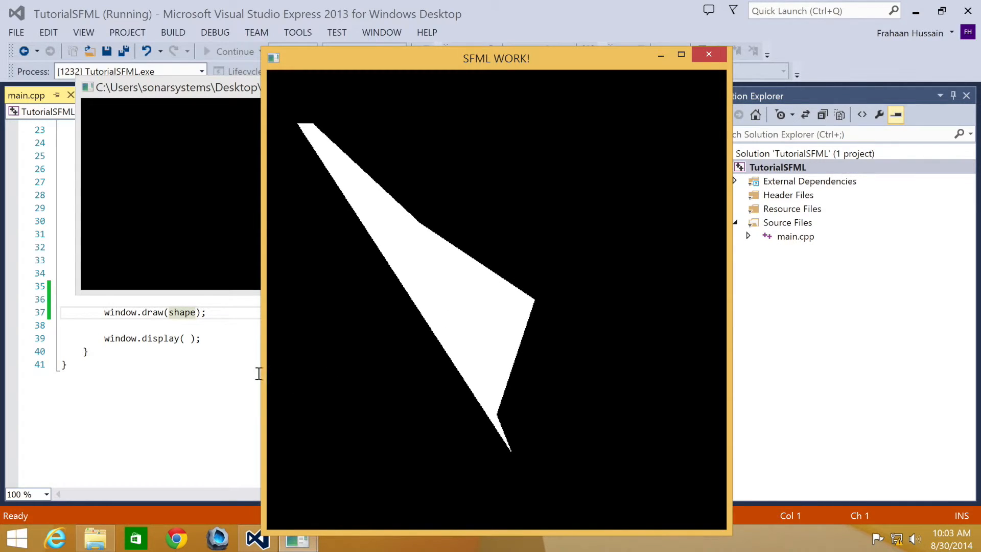
left_click(709, 54)
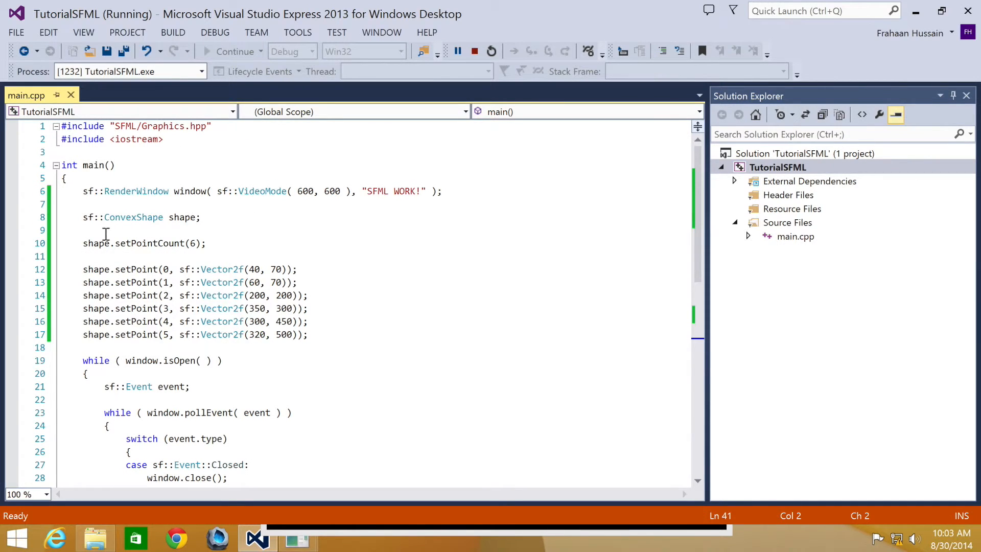
Step: Comment out shape.setPointCount(6);, rerun the program, and close the shape window
type("//")
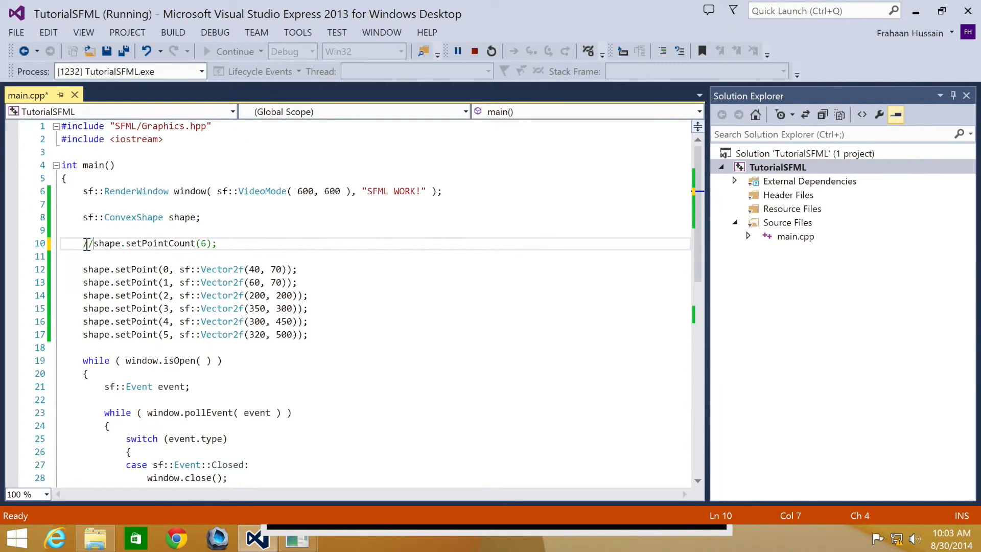
double_click(133, 217)
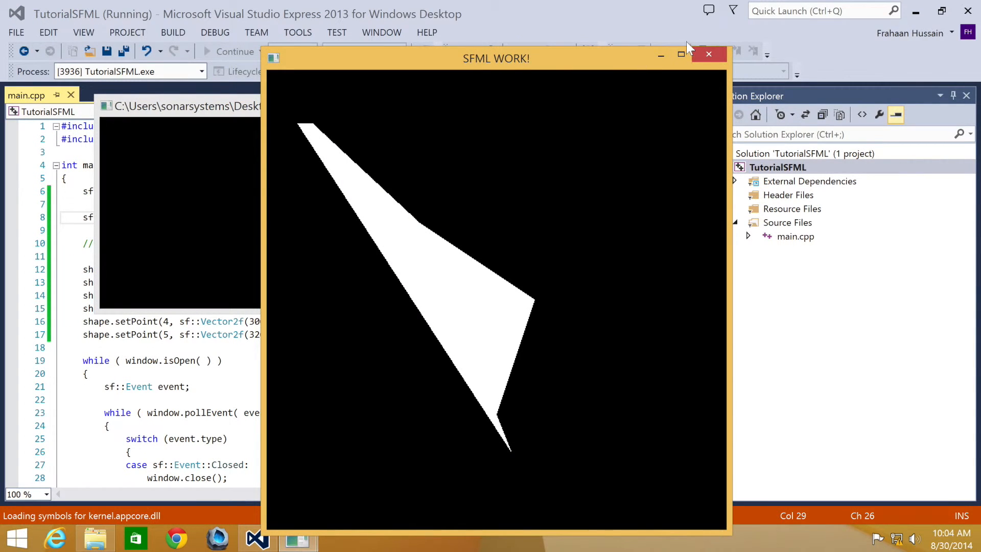
left_click(709, 54)
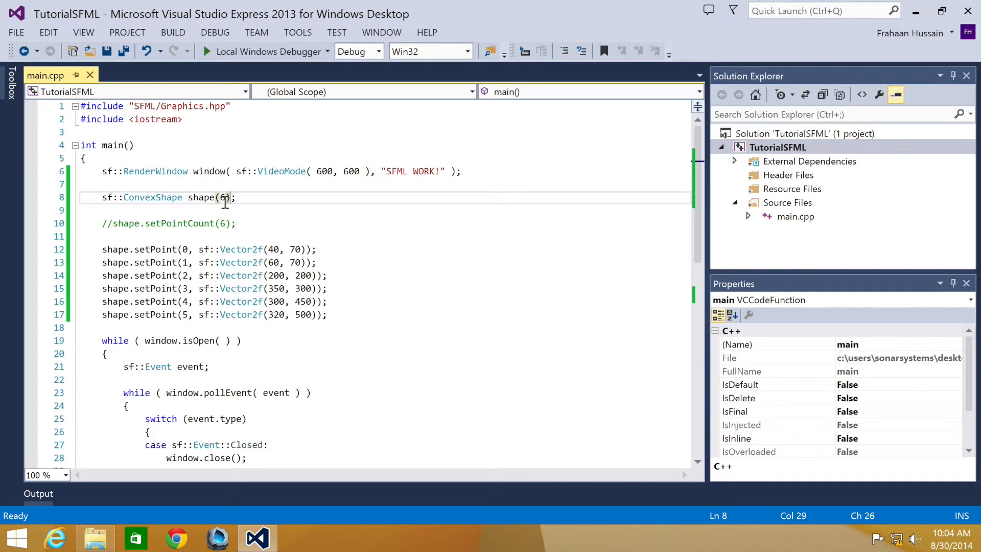
Step: Select the commented-out setPointCount line after declaring shape(6)
triple_click(167, 224)
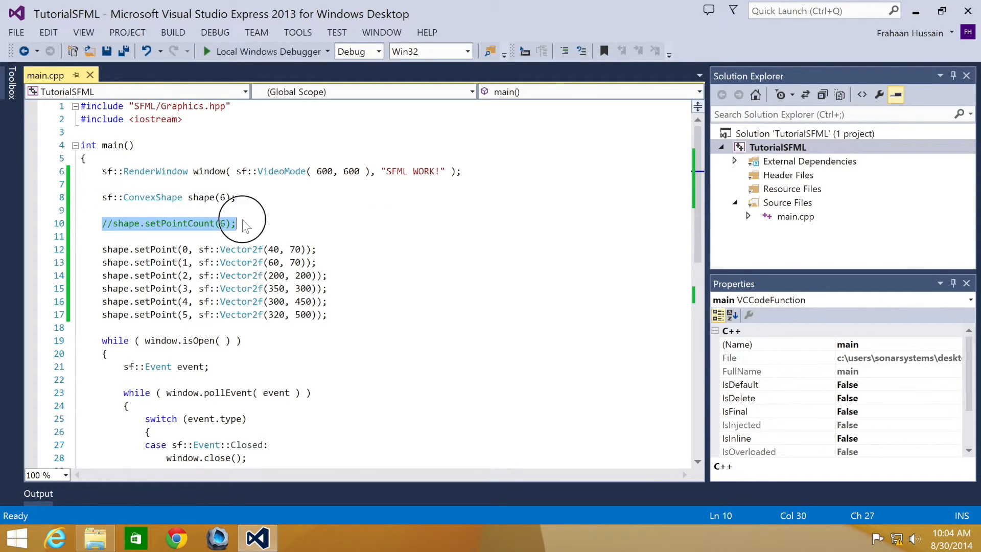
scroll("down", 3)
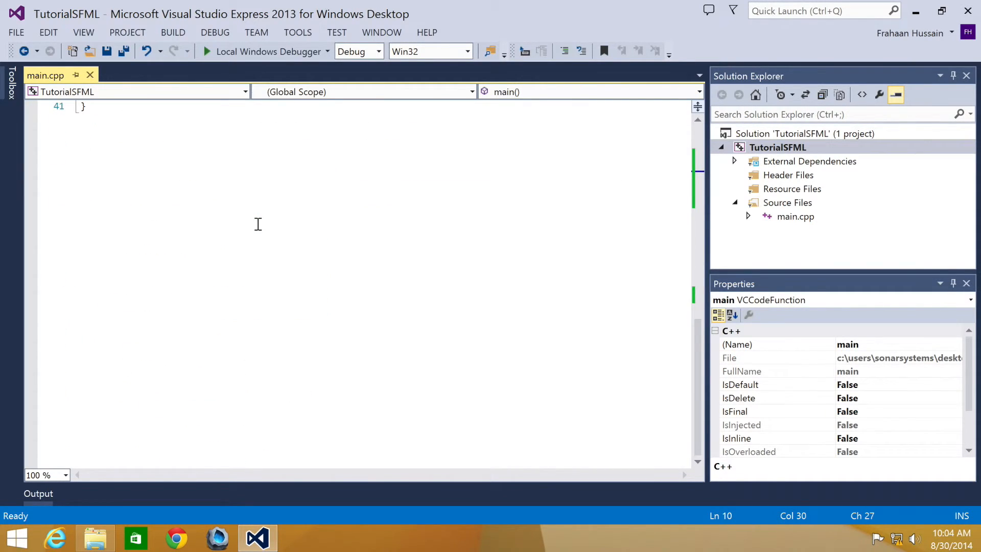